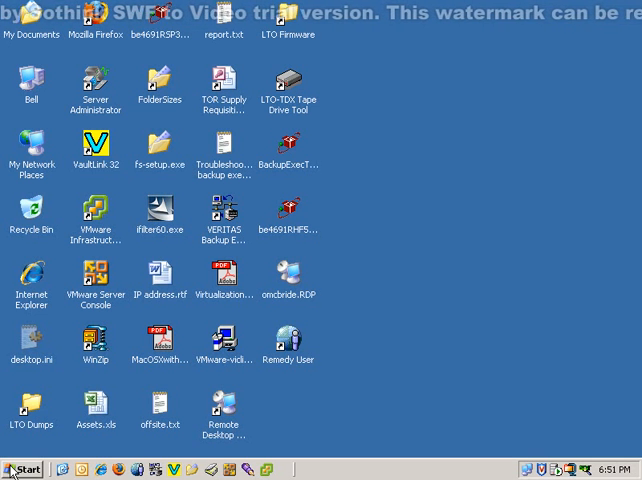
Step: Open the Start menu and expand All Programs toward Accessories > Communications
{"action": "left_click", "coordinate": [22, 469]}
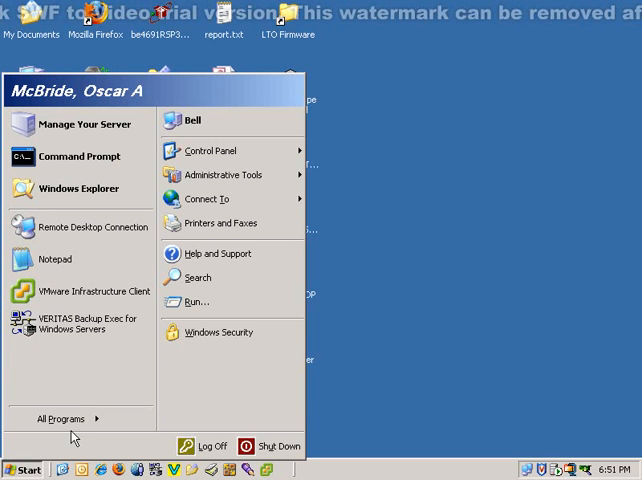
{"action": "left_click", "coordinate": [57, 419]}
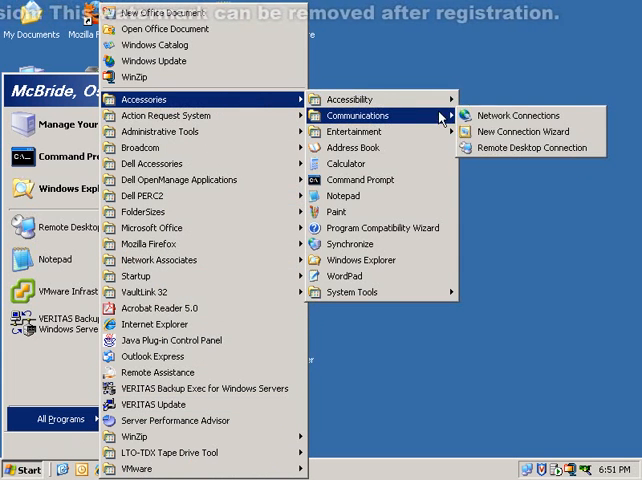
{"action": "mouse_move", "coordinate": [529, 148]}
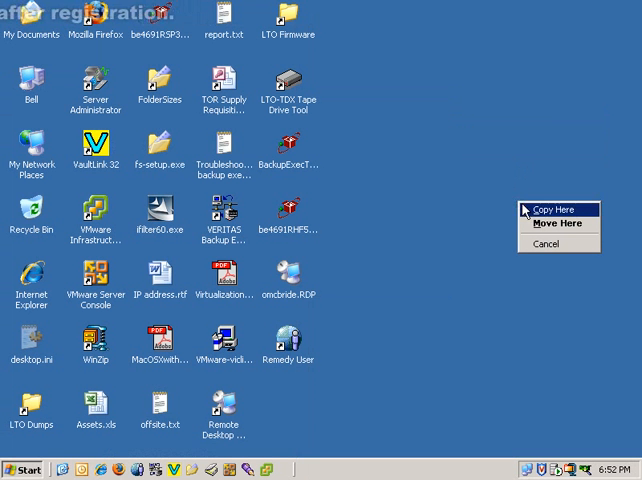
Step: Copy the Remote Desktop Connection shortcut to the desktop, replacing the existing one
{"action": "left_click", "coordinate": [555, 209]}
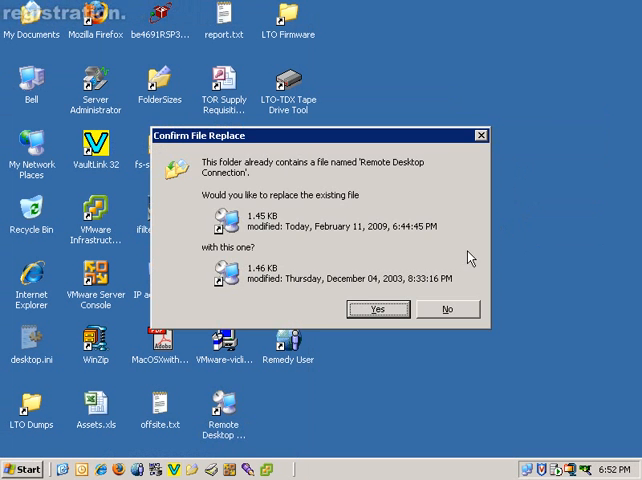
{"action": "left_click", "coordinate": [377, 309]}
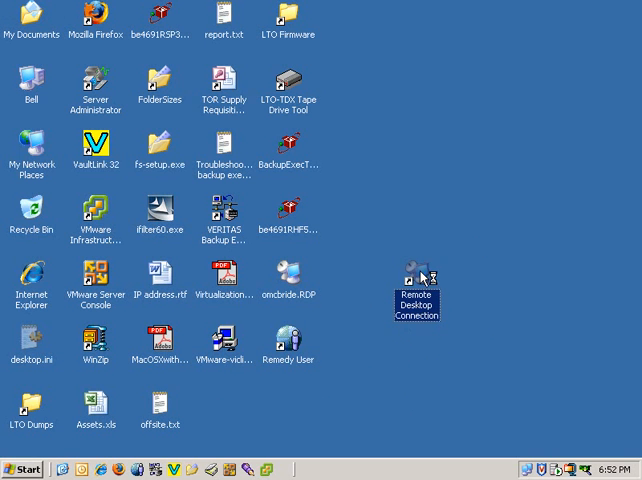
Step: Launch Remote Desktop Connection from the desktop shortcut and collapse its Options panel
{"action": "double_click", "coordinate": [416, 279]}
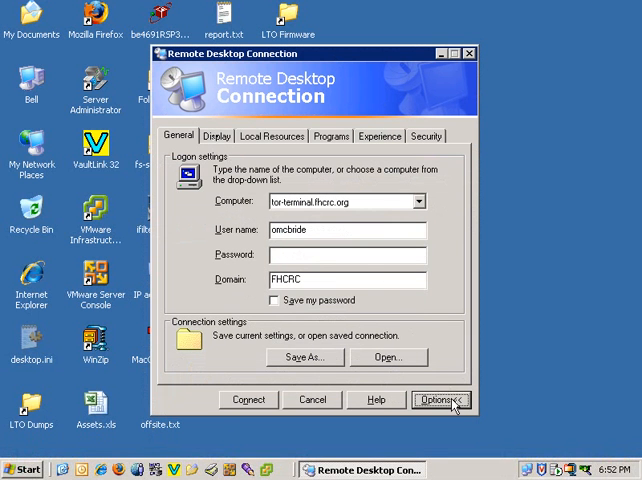
{"action": "left_click", "coordinate": [438, 400]}
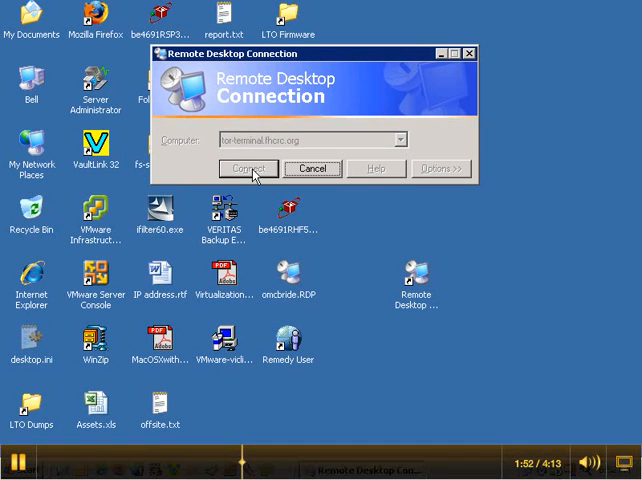
Step: Connect to tor-terminal.fhcrc.org and choose FHCRC as the logon domain
{"action": "left_click", "coordinate": [249, 168]}
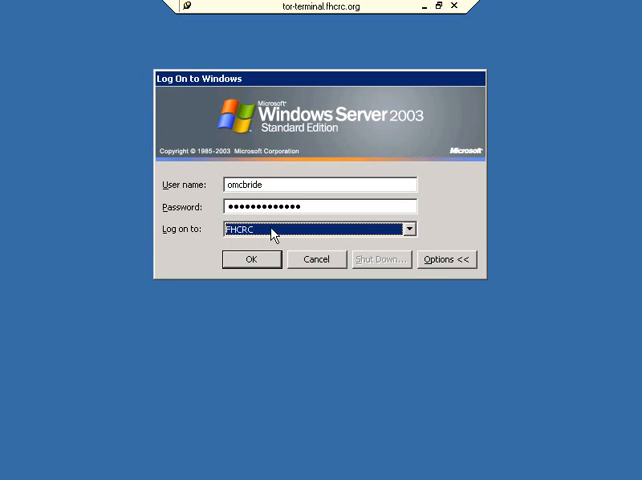
{"action": "left_click", "coordinate": [319, 229]}
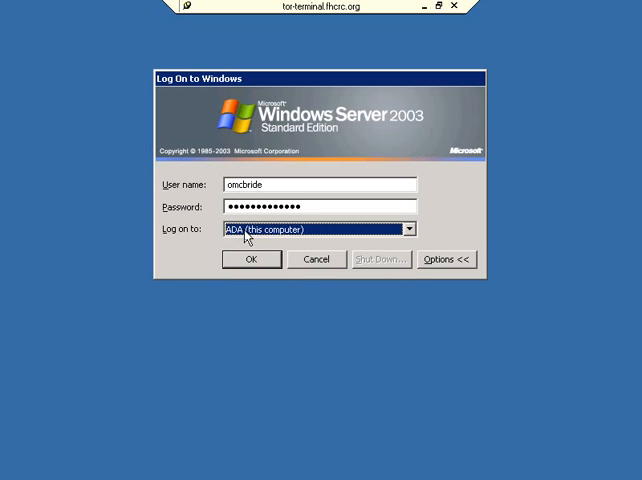
{"action": "left_click", "coordinate": [408, 229]}
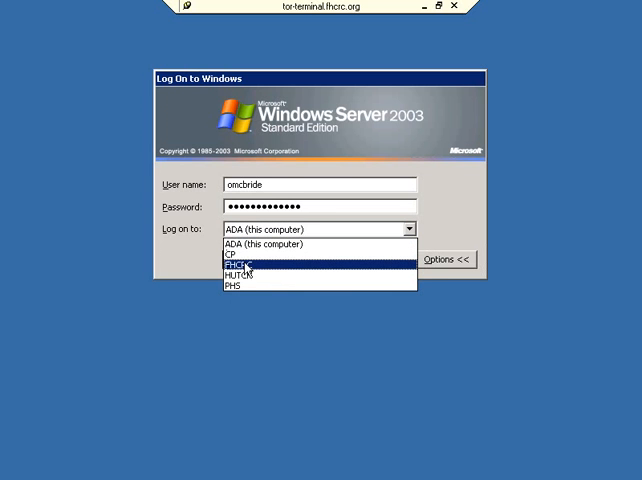
{"action": "left_click", "coordinate": [232, 265]}
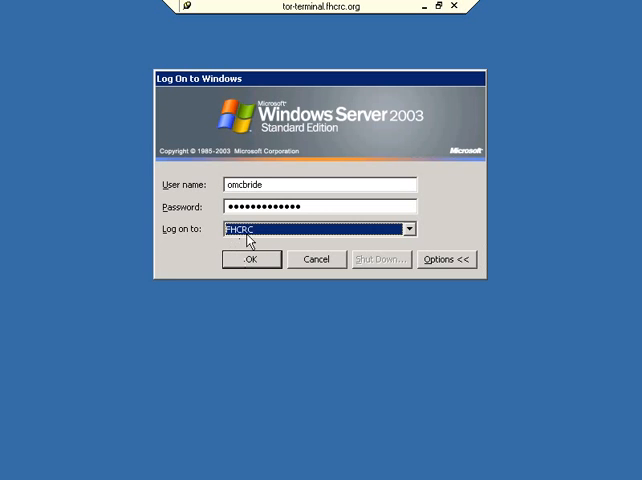
{"action": "mouse_move", "coordinate": [268, 237]}
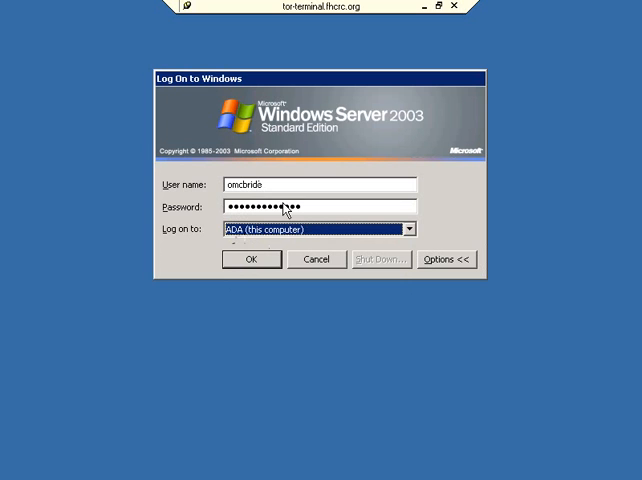
Step: Log on to the FHCRC domain, dismissing the failed-logon message and retrying
{"action": "left_click", "coordinate": [251, 259]}
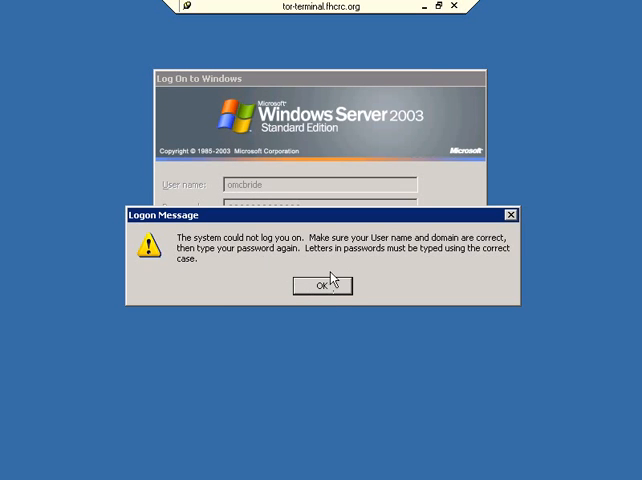
{"action": "left_click", "coordinate": [318, 286]}
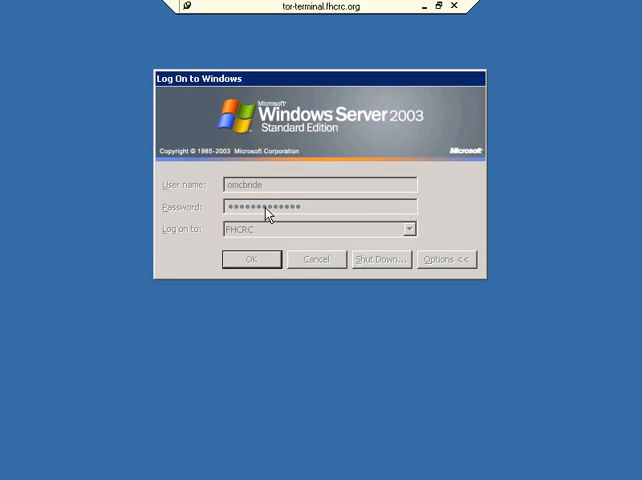
{"action": "left_click", "coordinate": [252, 259]}
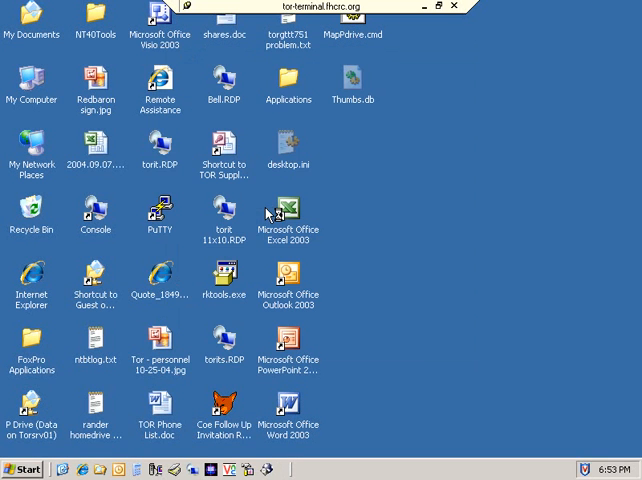
{"action": "mouse_move", "coordinate": [493, 195]}
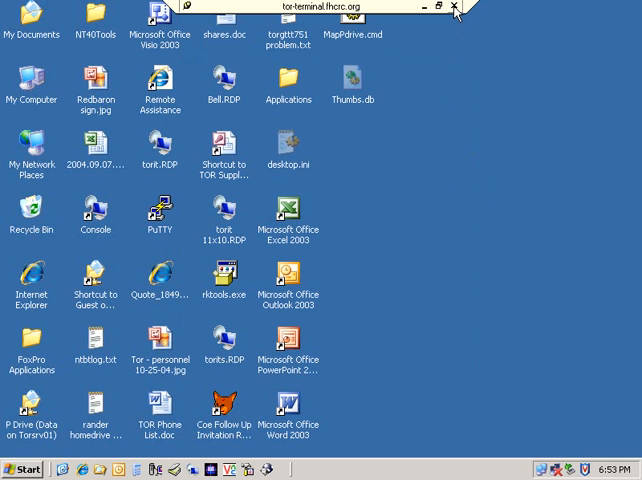
{"action": "mouse_move", "coordinate": [455, 35]}
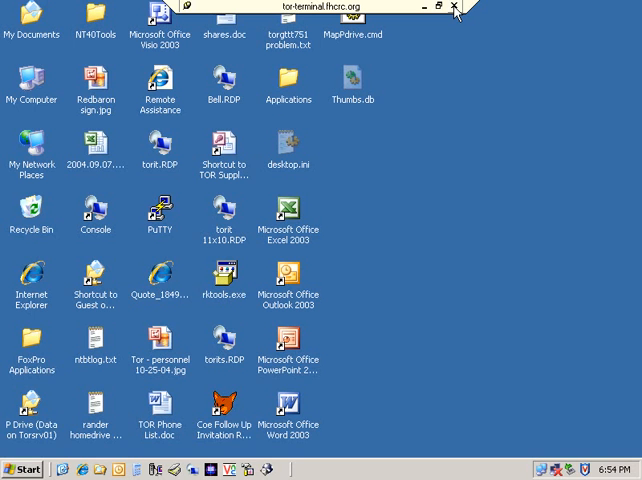
{"action": "mouse_move", "coordinate": [137, 455]}
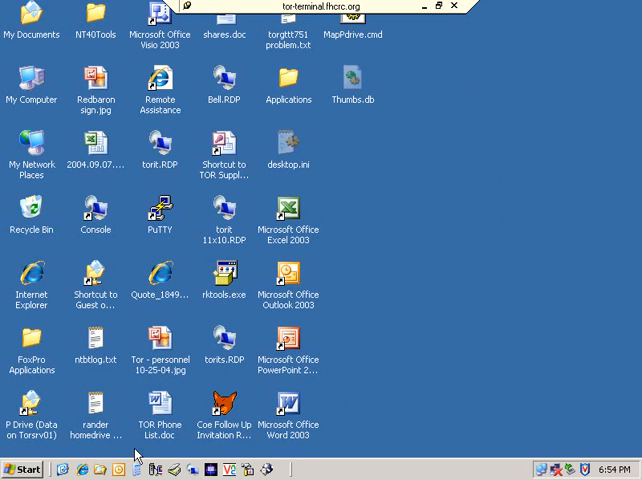
Step: Try to disconnect the tor-terminal remote session from the connection bar
{"action": "left_click", "coordinate": [22, 470]}
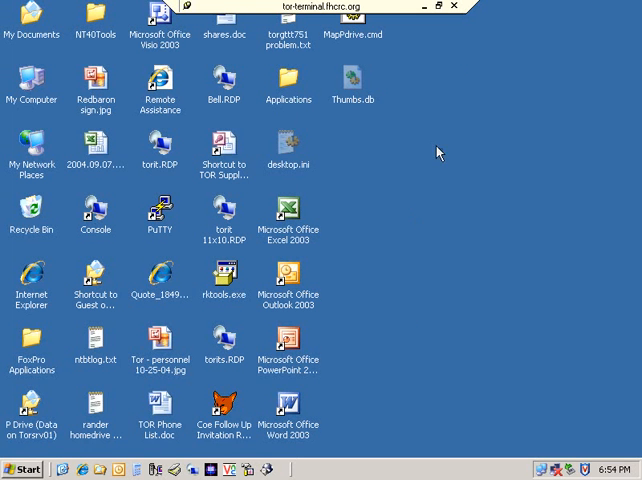
{"action": "mouse_move", "coordinate": [453, 11]}
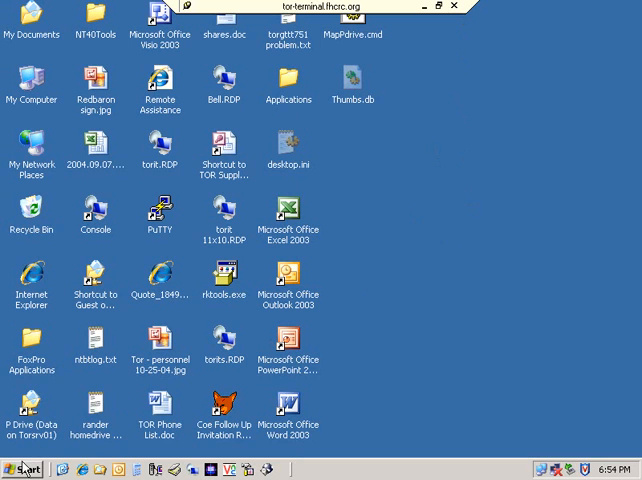
{"action": "mouse_move", "coordinate": [20, 469]}
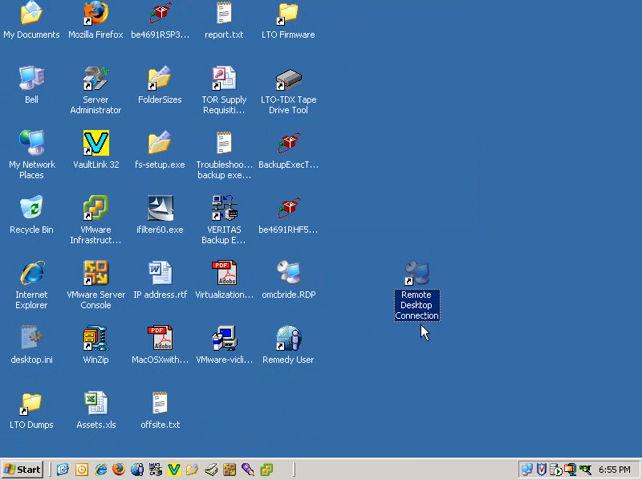
{"action": "mouse_move", "coordinate": [229, 424]}
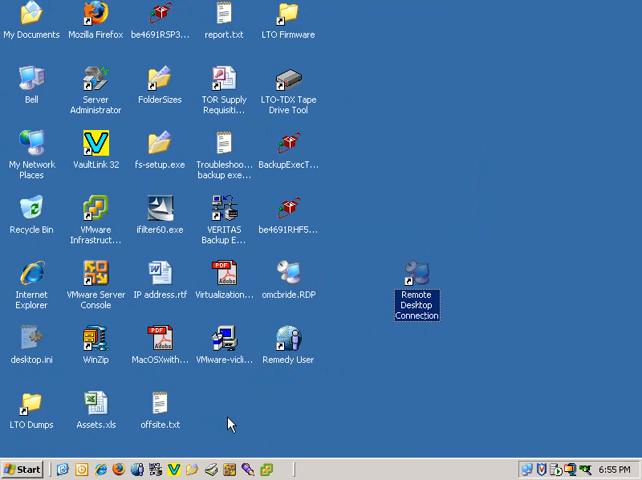
{"action": "mouse_move", "coordinate": [350, 372]}
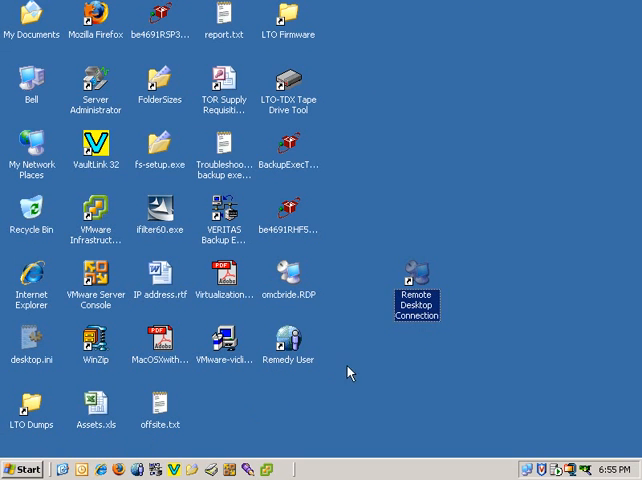